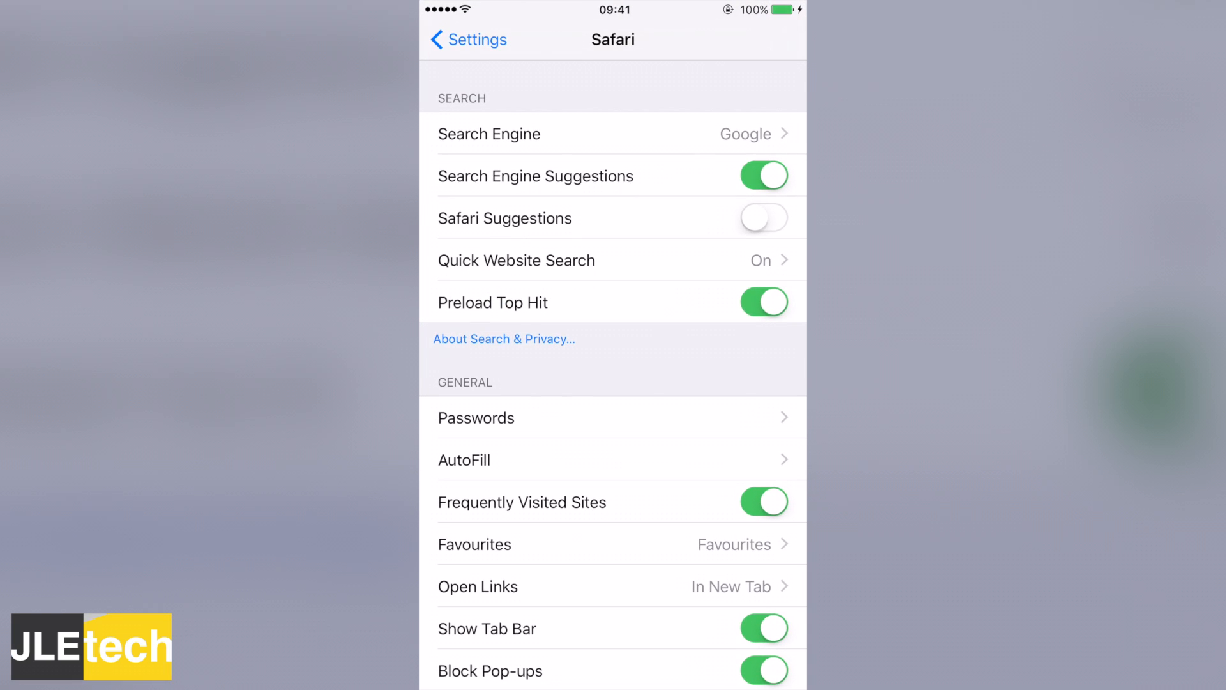
Toggle Safari Suggestions on and back off in the Safari settings page.
left_click(468, 40)
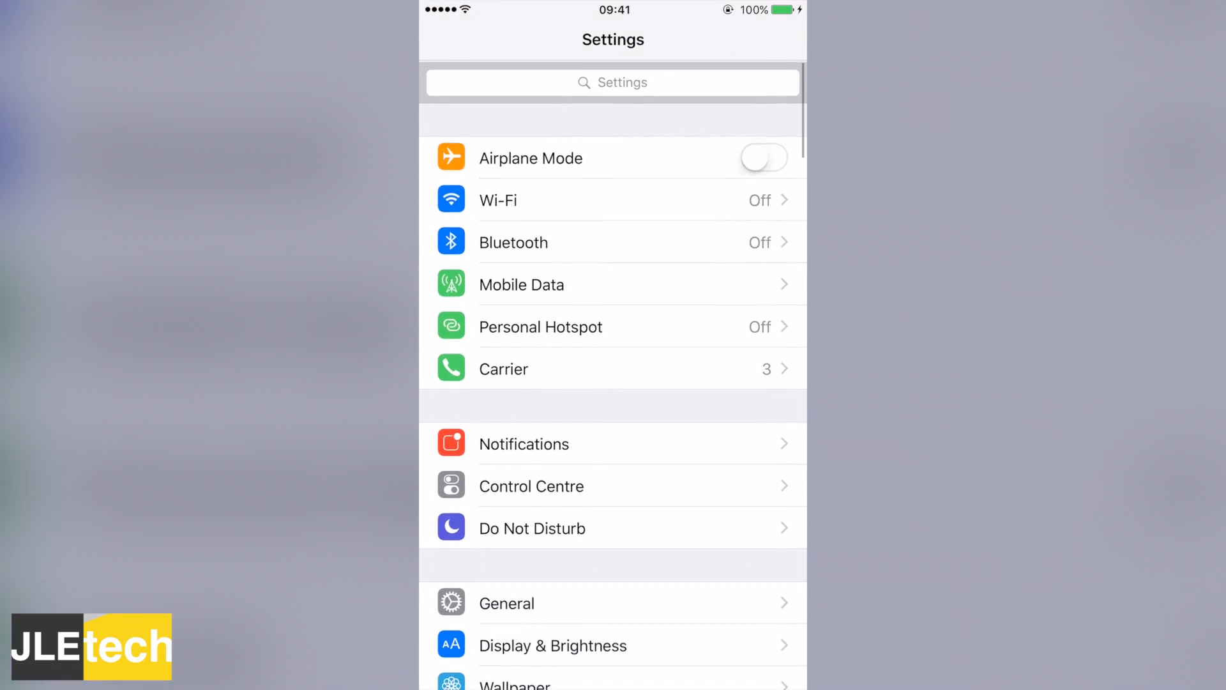
scroll("down", 3)
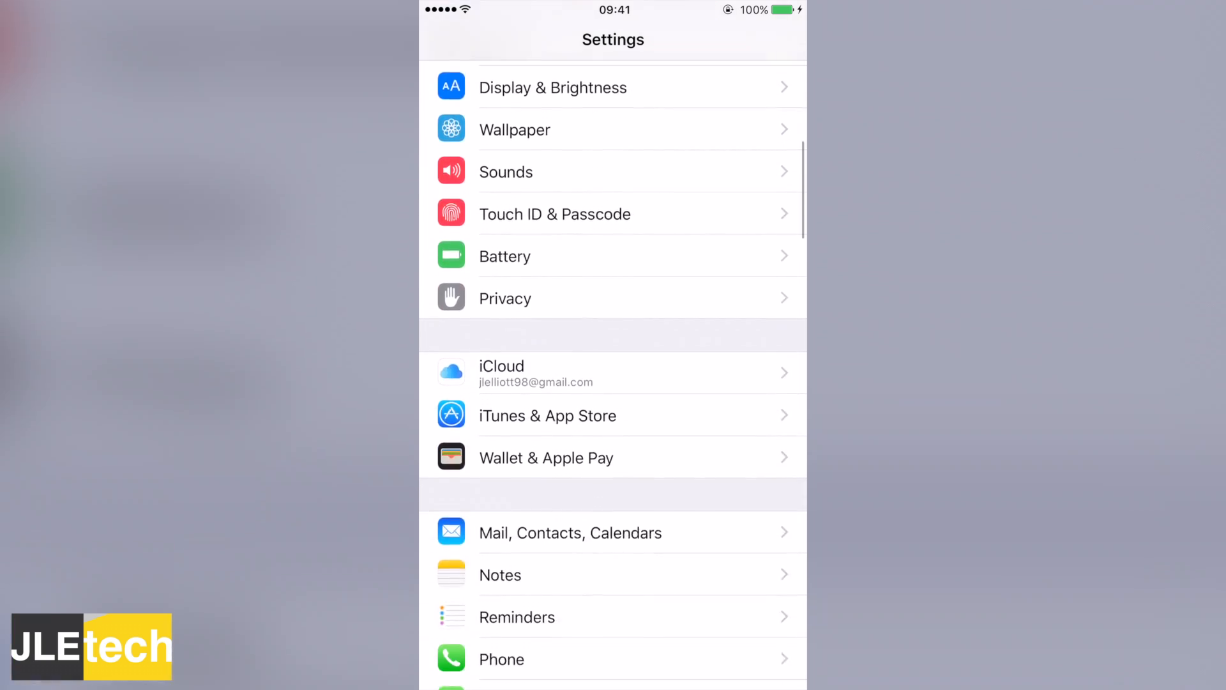
scroll("down", 3)
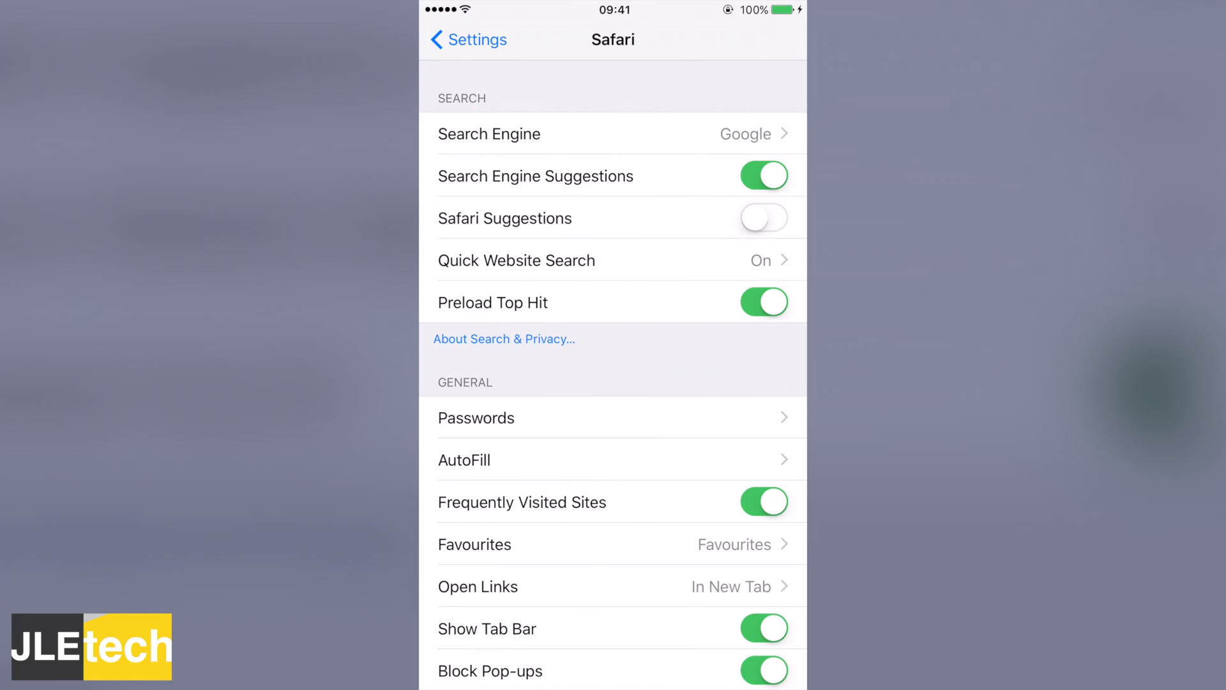
left_click(763, 217)
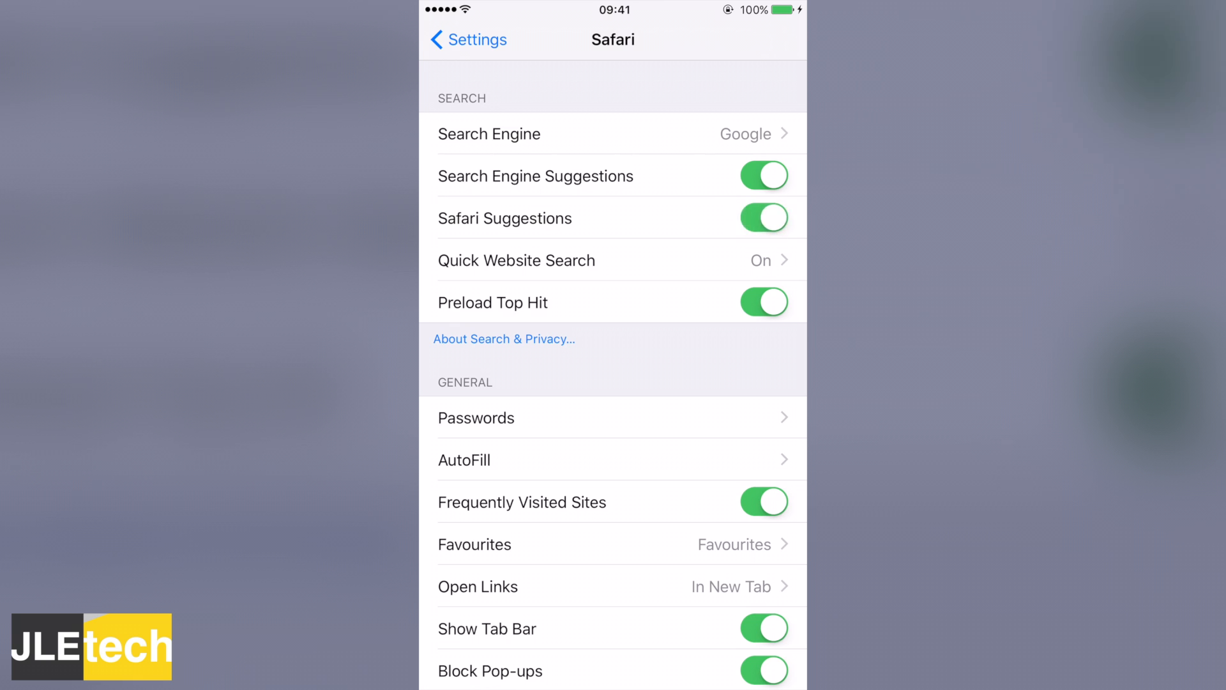
left_click(764, 218)
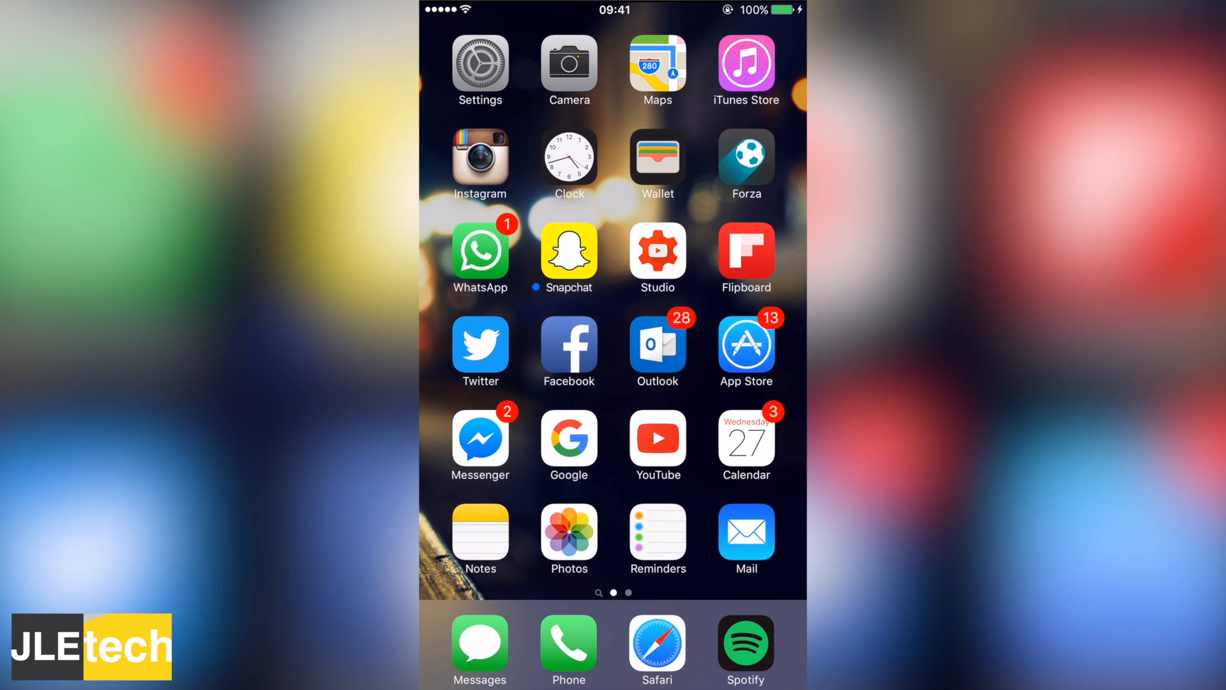
Launch Safari from the dock at the google.co.uk search page.
left_click(657, 649)
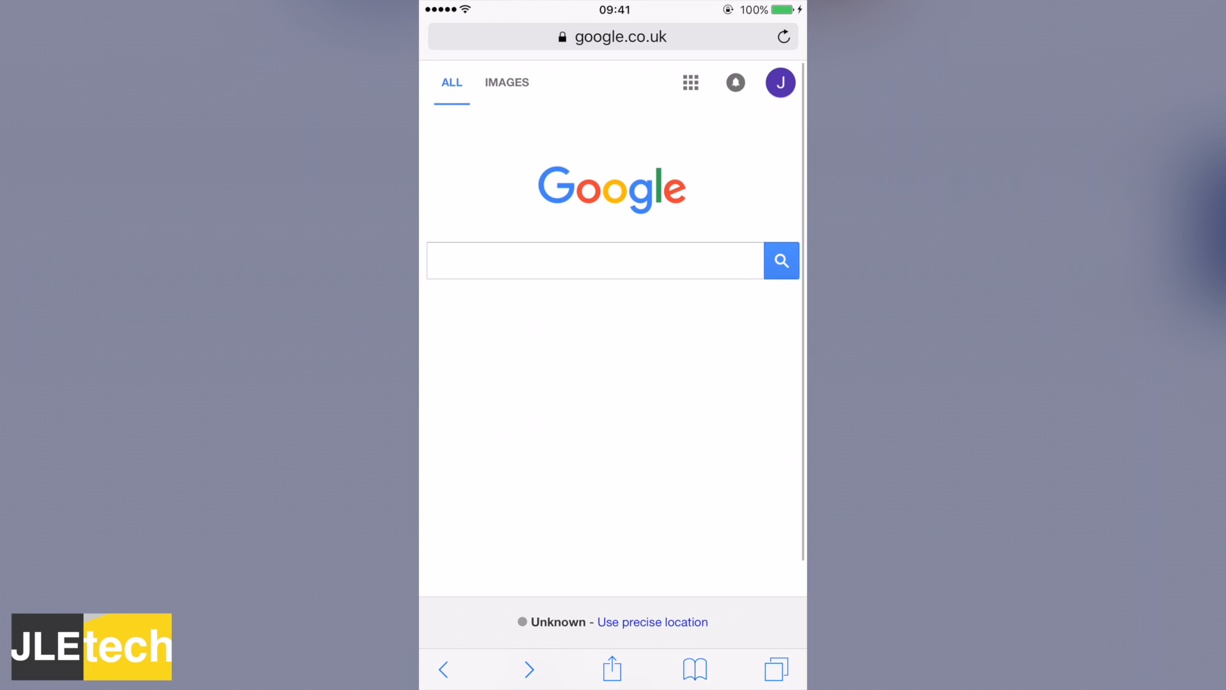